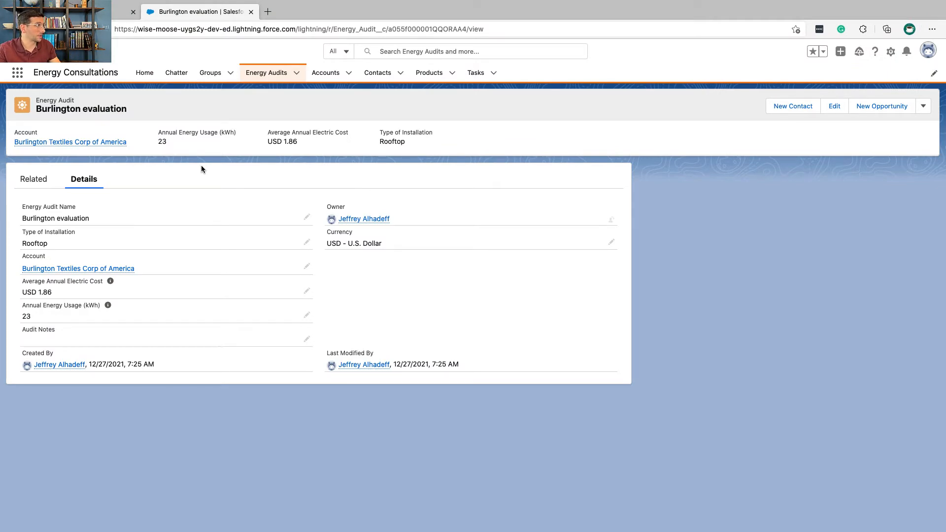
mouse_move(144, 120)
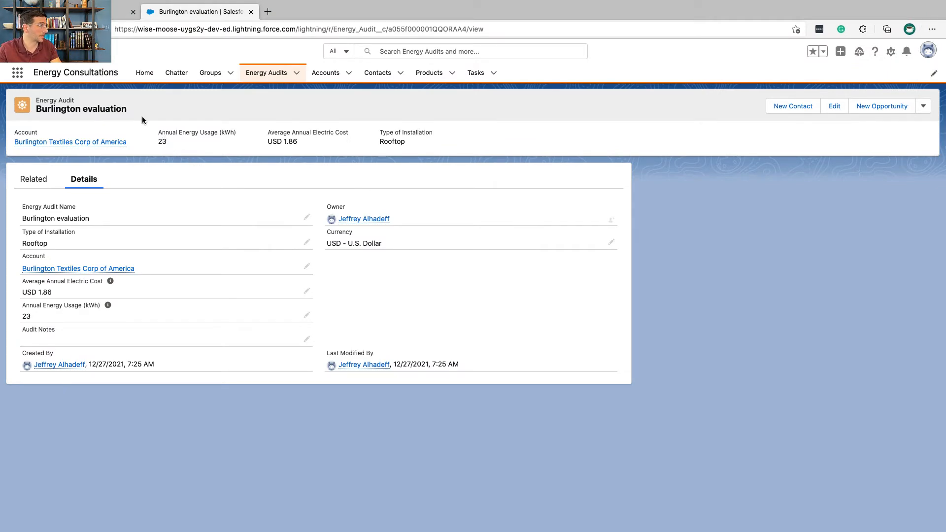
mouse_move(112, 142)
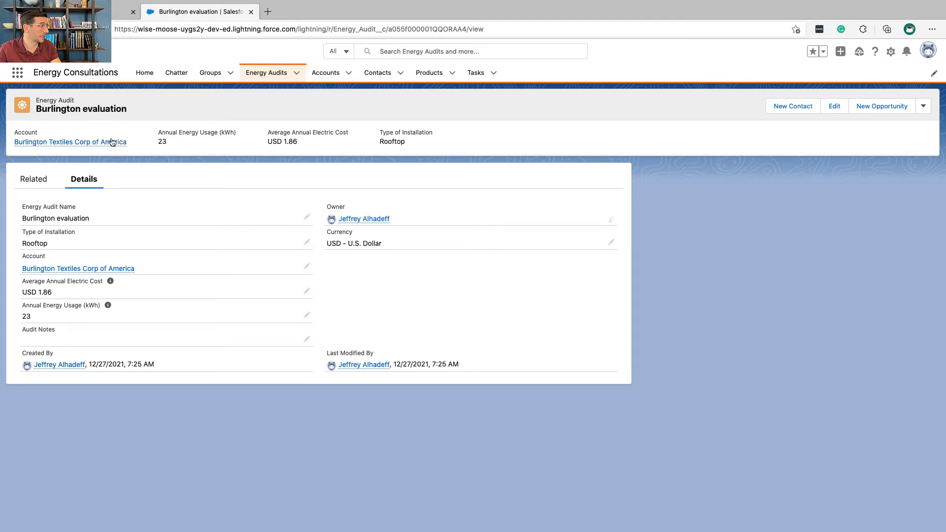
mouse_move(177, 148)
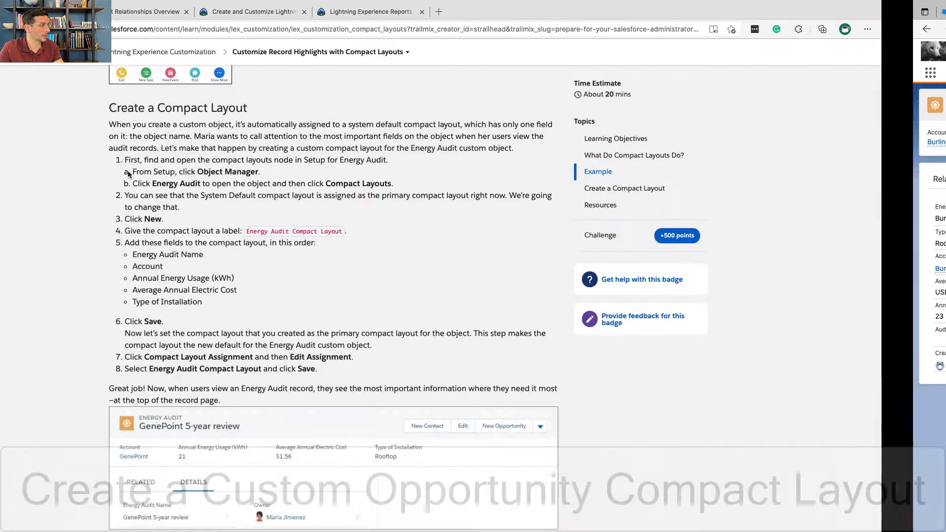
- Review the challenge's label, name and field requirements, then go to the Setup Object Manager
scroll(down, 3)
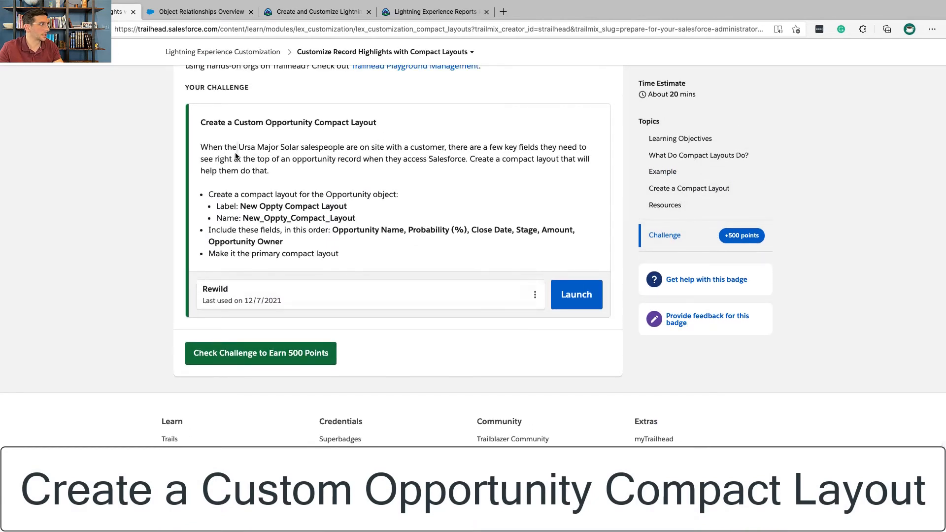
drag(201, 146, 268, 171)
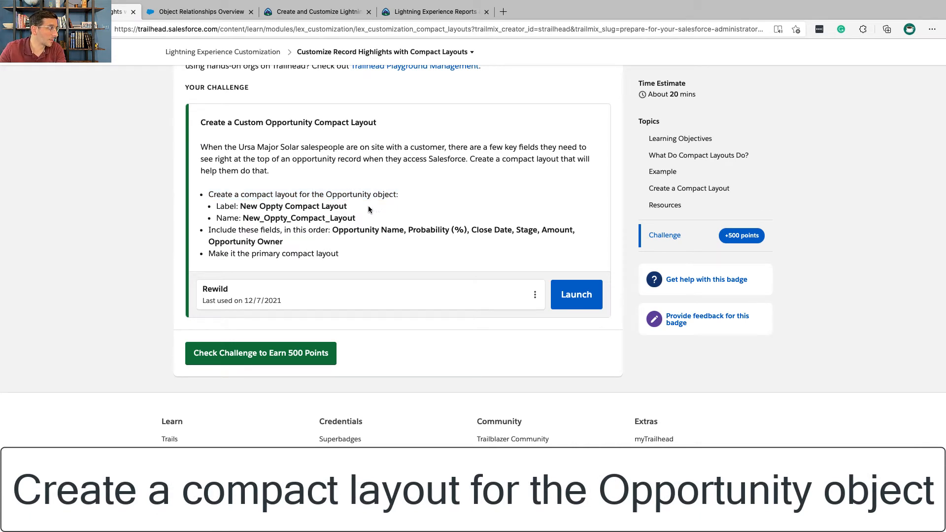
double_click(291, 206)
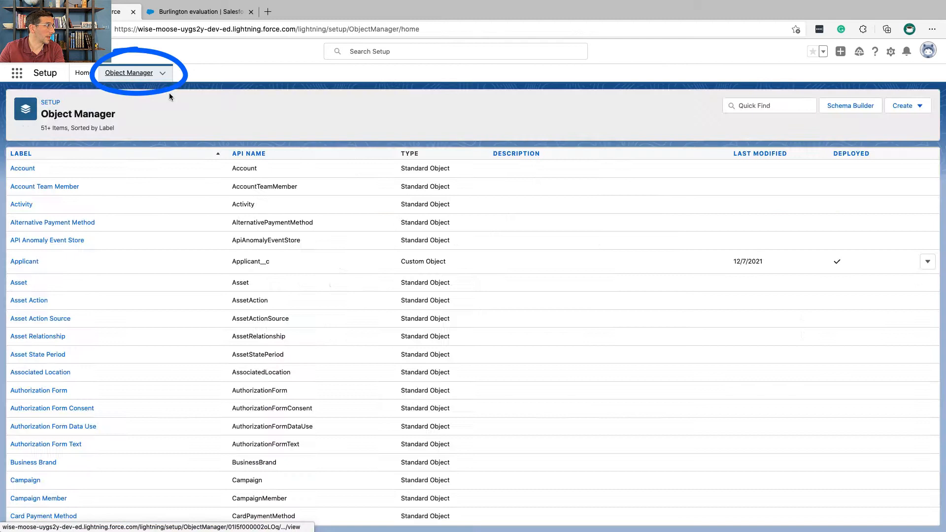
- Filter Object Manager by 'oppo', go to Opportunity's Compact Layouts and begin a new layout
click(769, 105)
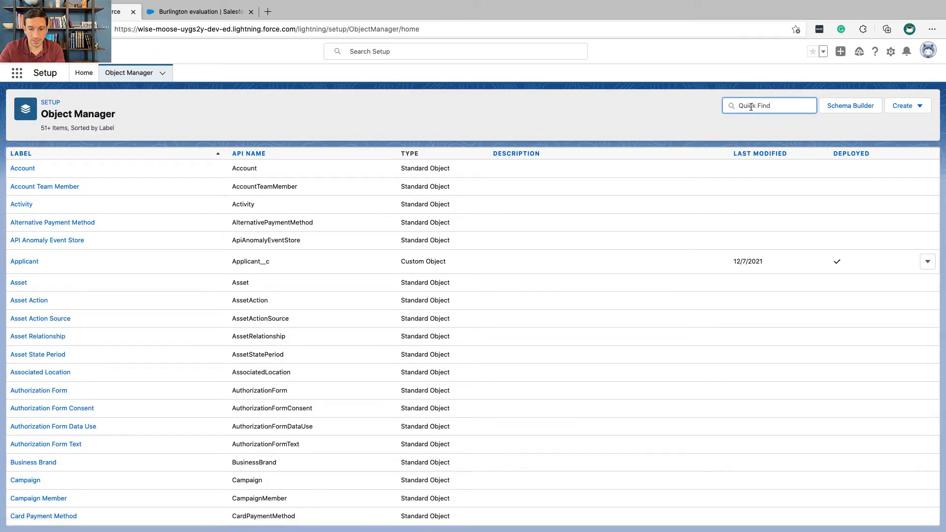
text(oppo)
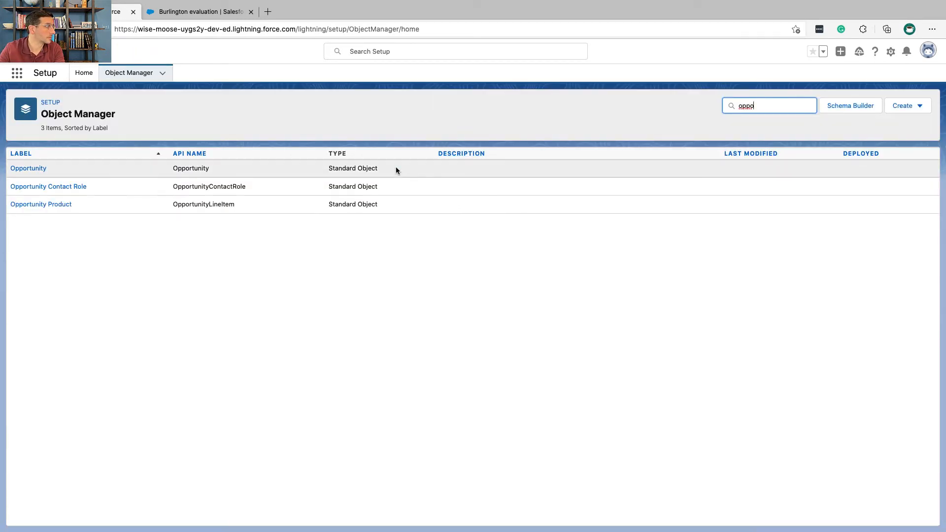
click(27, 168)
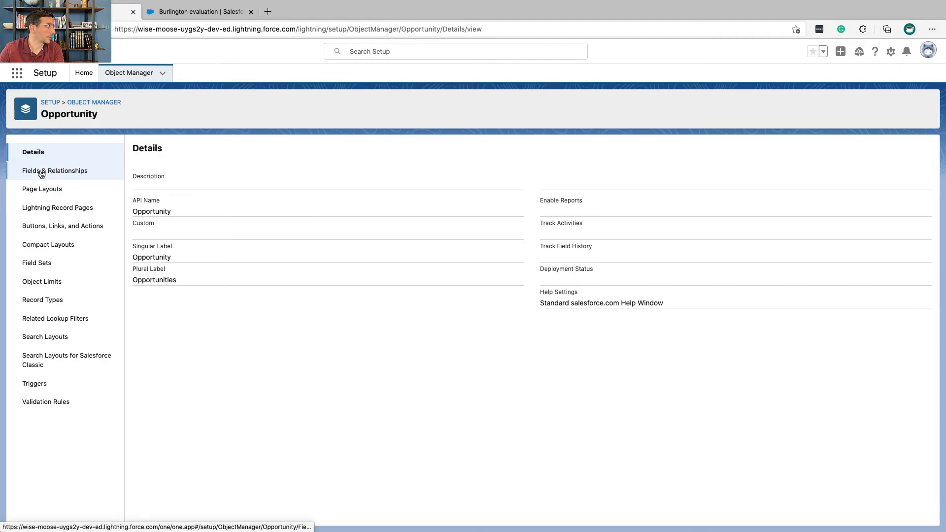
click(48, 245)
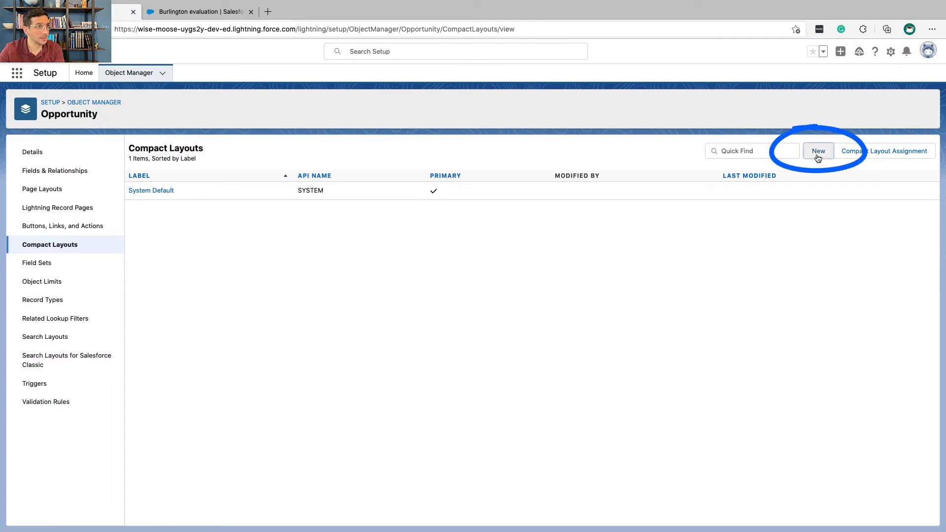
click(818, 150)
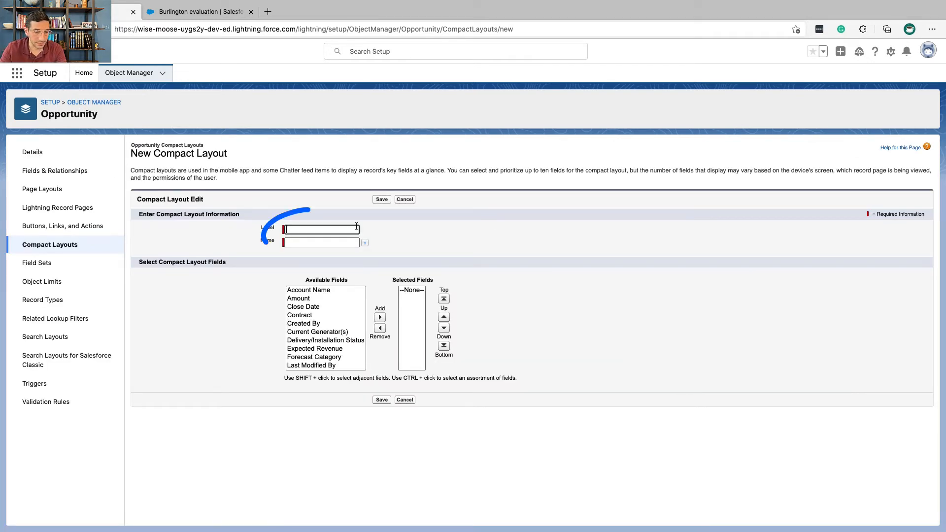
- Label the layout 'New Oppty Compact Layout' and select Opportunity Name and Probability (%)
text(New Oppty Compact Layout)
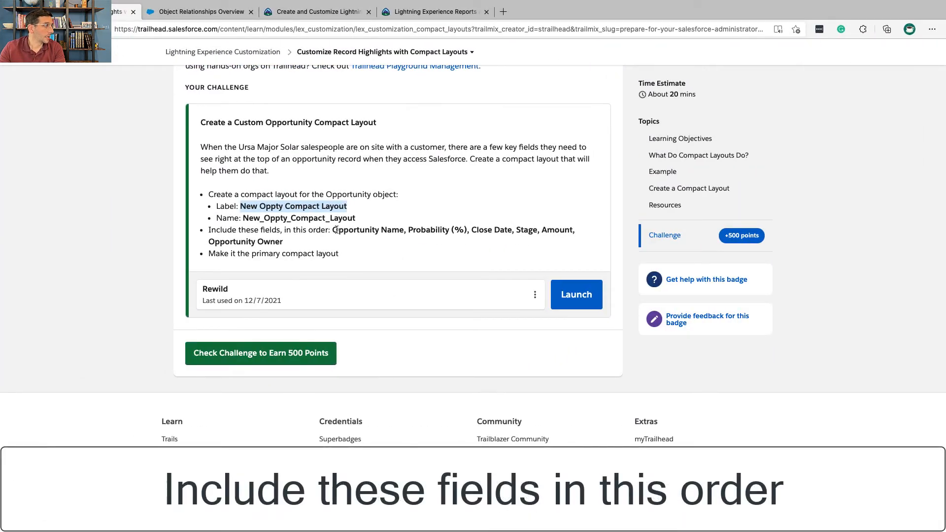
scroll(down, 3)
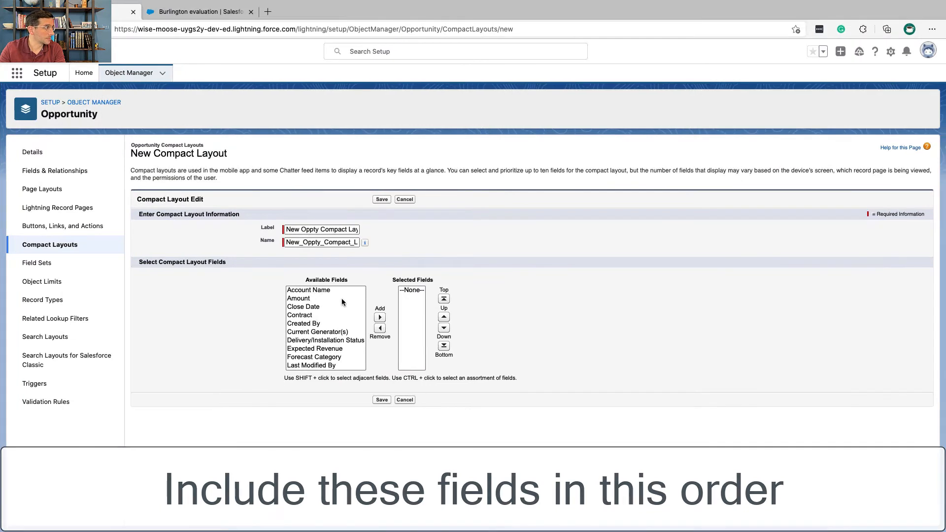
scroll(down, 3)
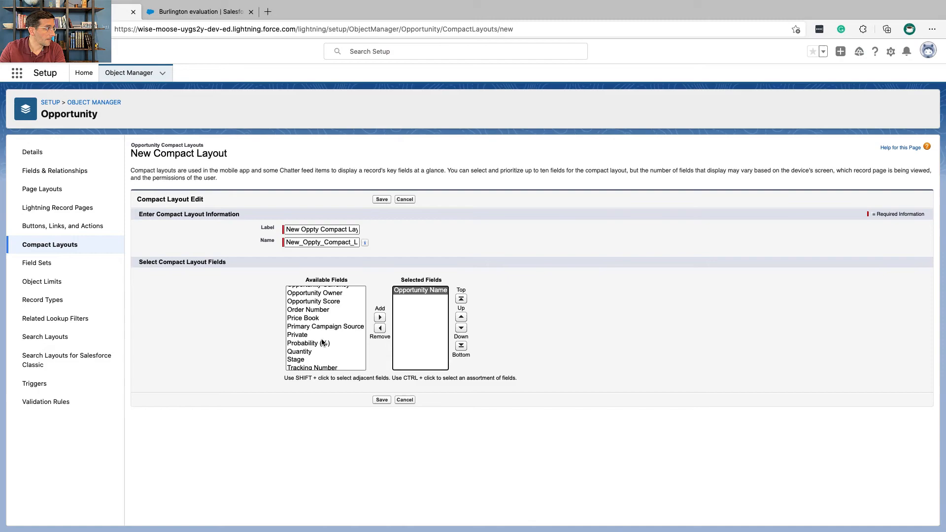
click(193, 12)
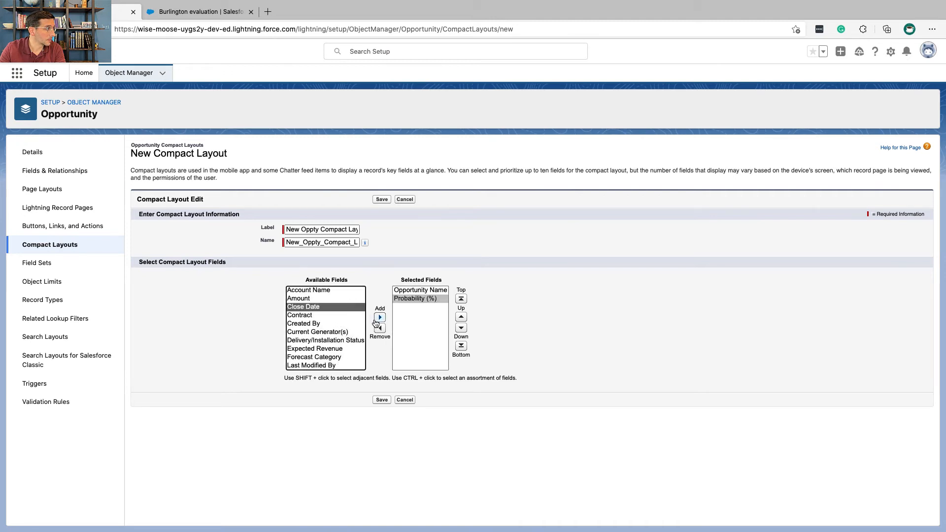
- Add Close Date, Stage and Amount in order, then select Opportunity Owner as the last field
click(380, 318)
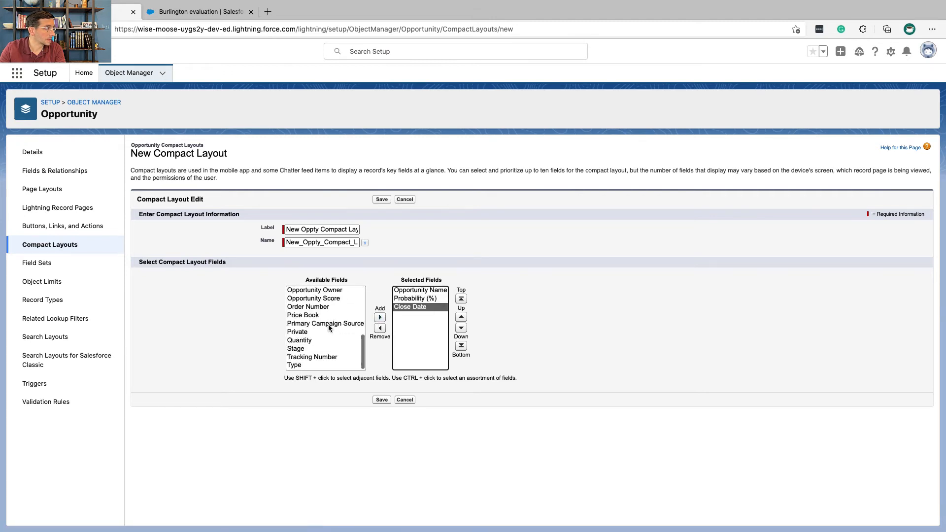
click(296, 349)
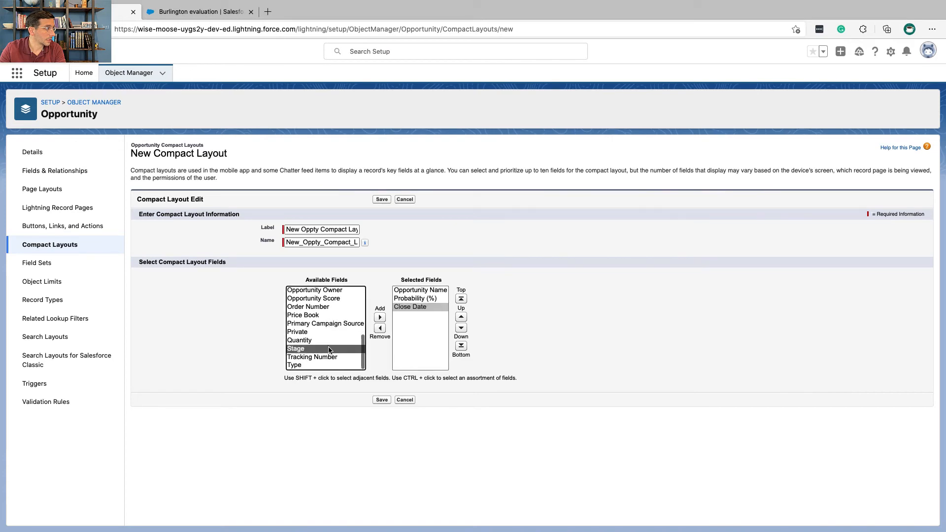
click(381, 317)
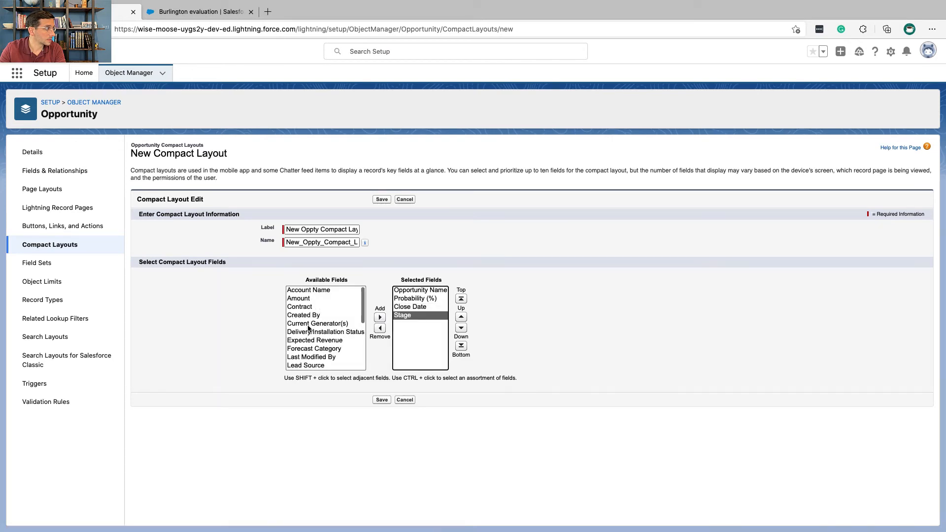
click(381, 318)
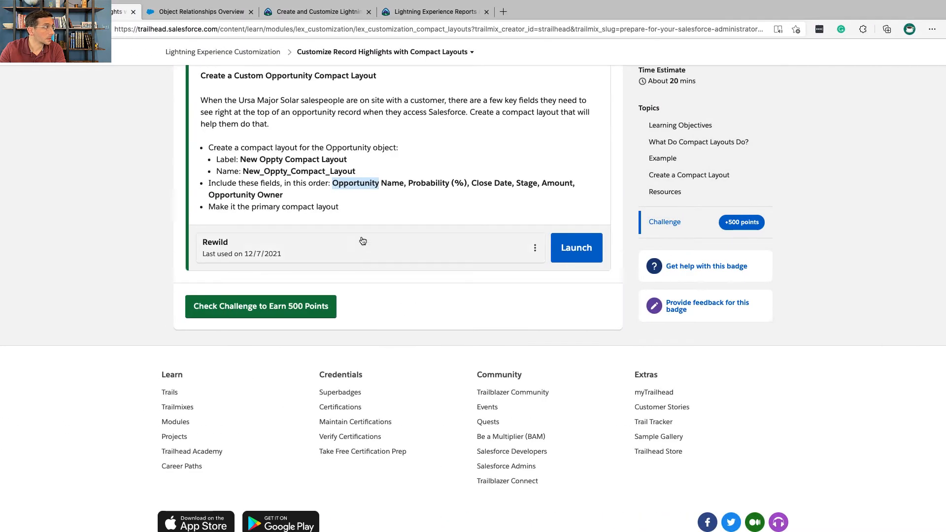
click(576, 249)
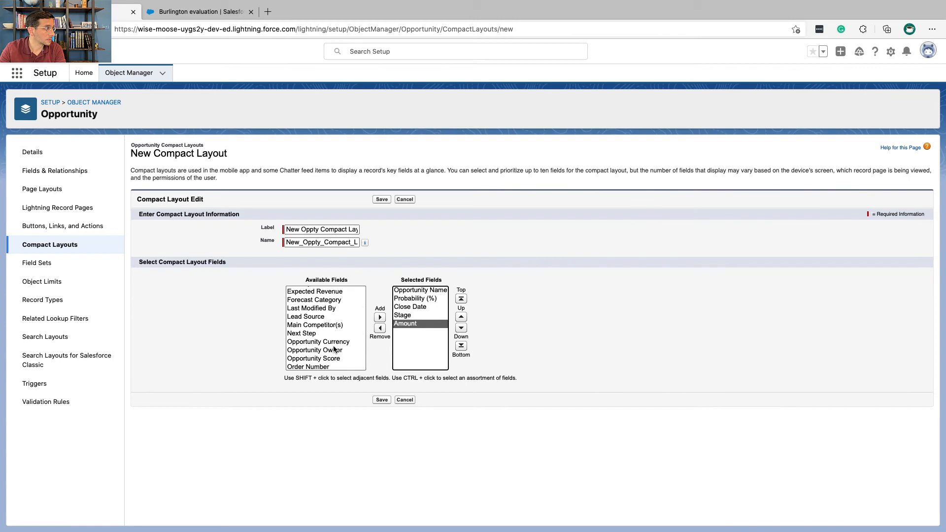
click(380, 318)
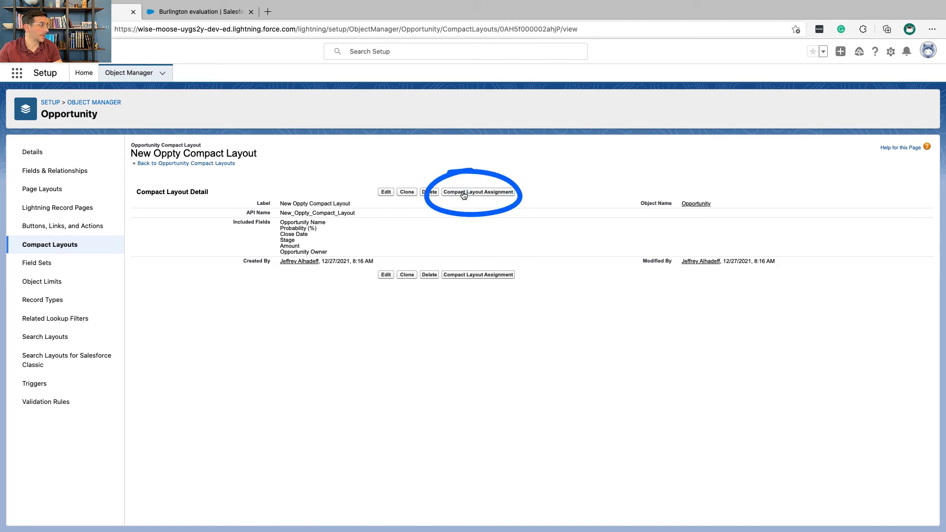
- Assign New Oppty Compact Layout as Opportunity's primary compact layout and save the assignment
click(478, 191)
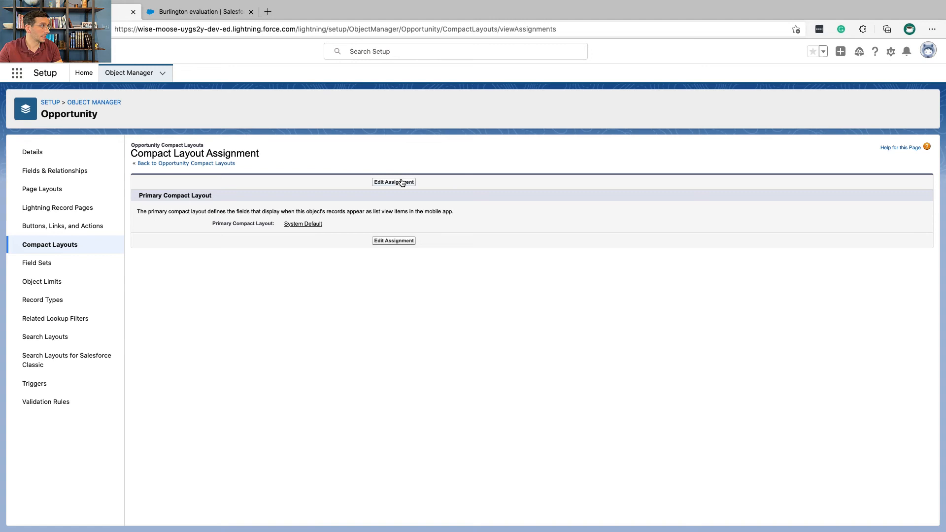
mouse_move(311, 233)
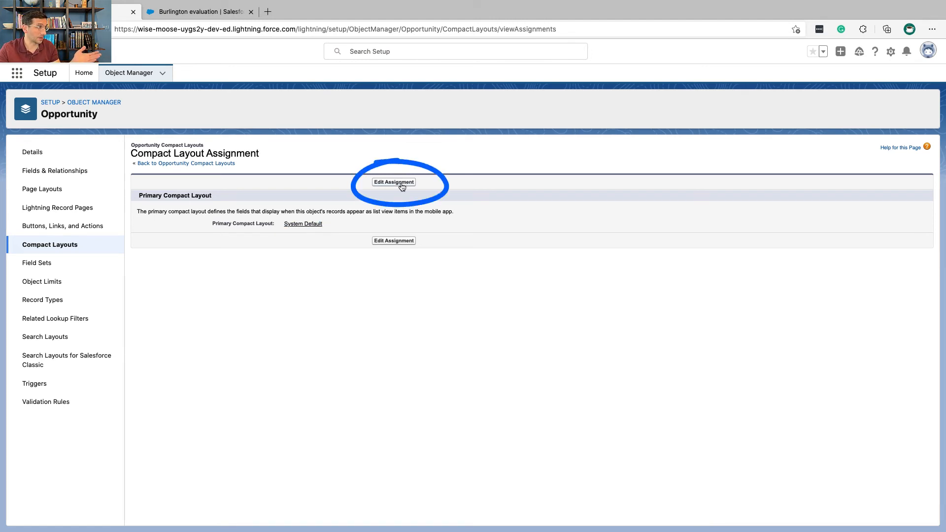
click(394, 182)
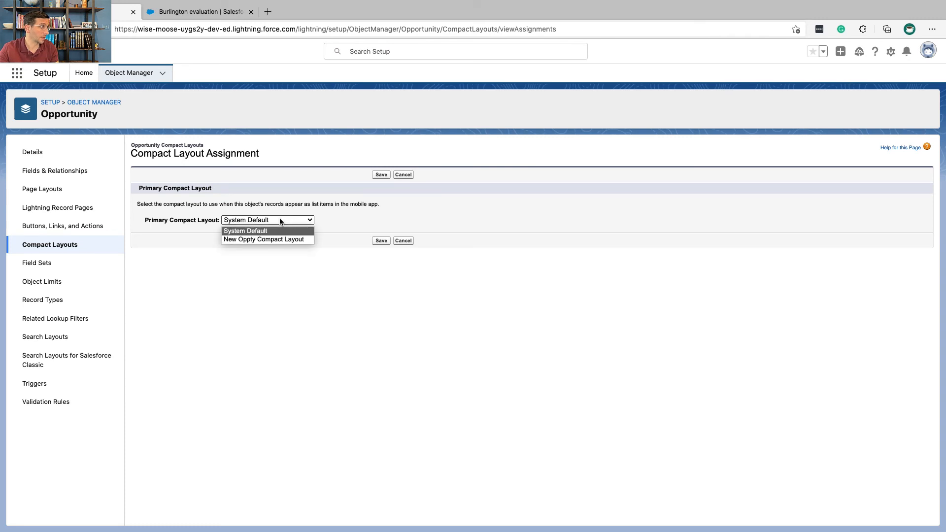
click(264, 239)
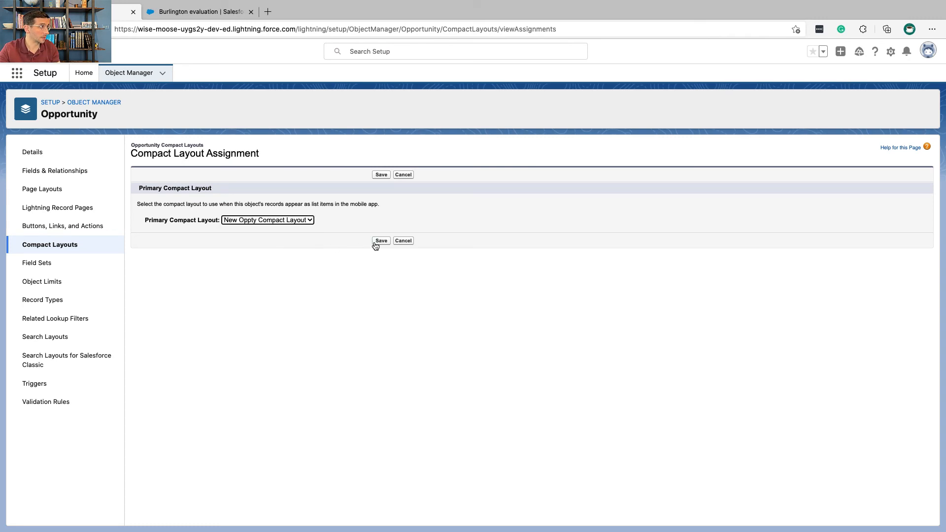
click(380, 241)
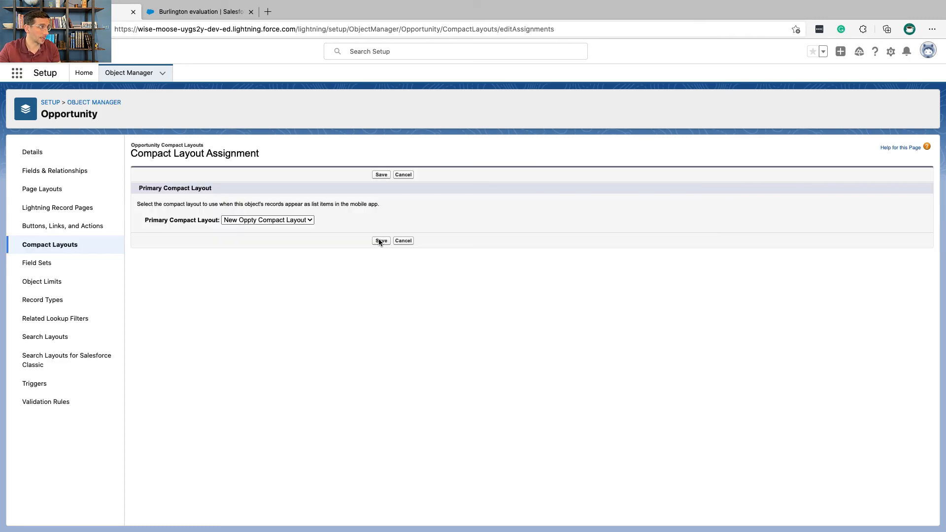